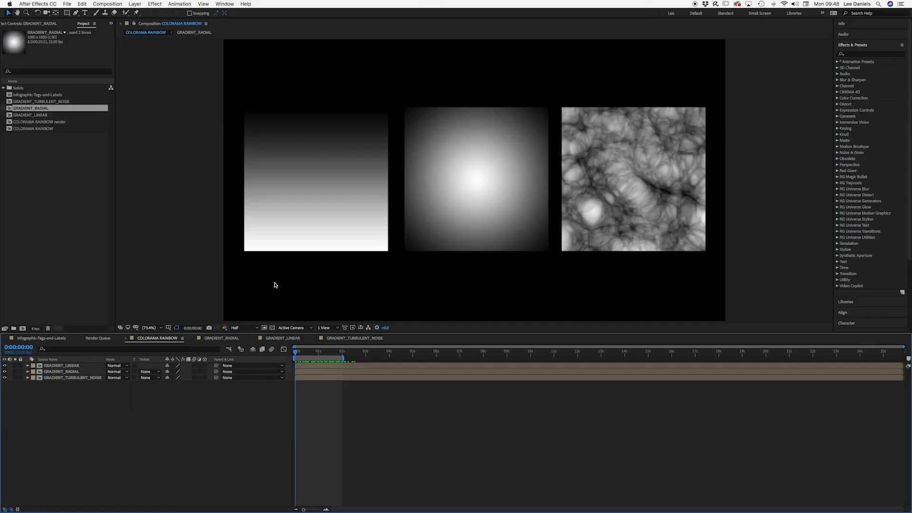
Select the GRADIENT_LINEAR layer in the composition viewer.
left_click(60, 364)
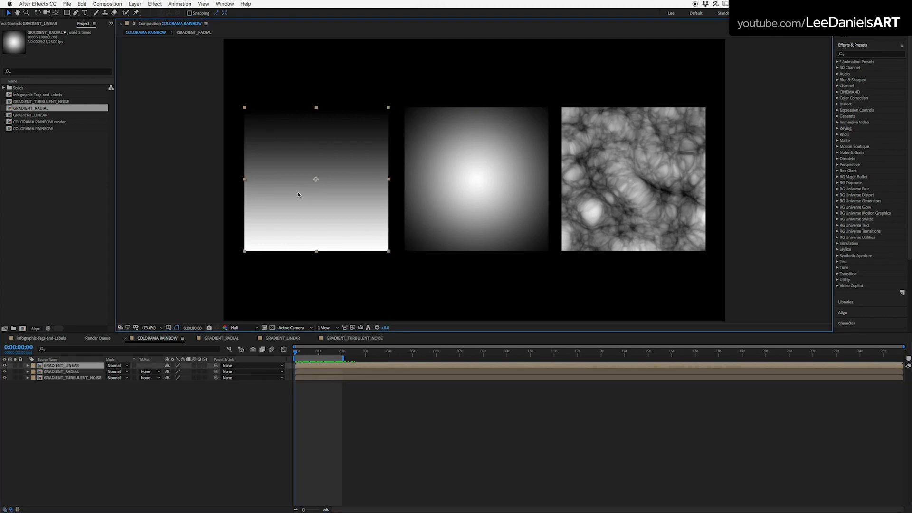
Find Colorama in Effects & Presets and apply it to the linear gradient.
left_click(866, 53)
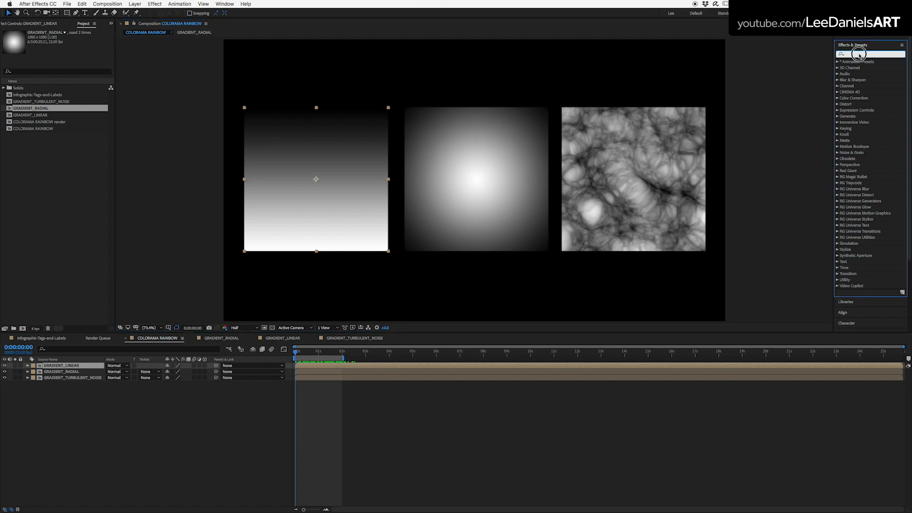
left_click(867, 53)
type("colorama")
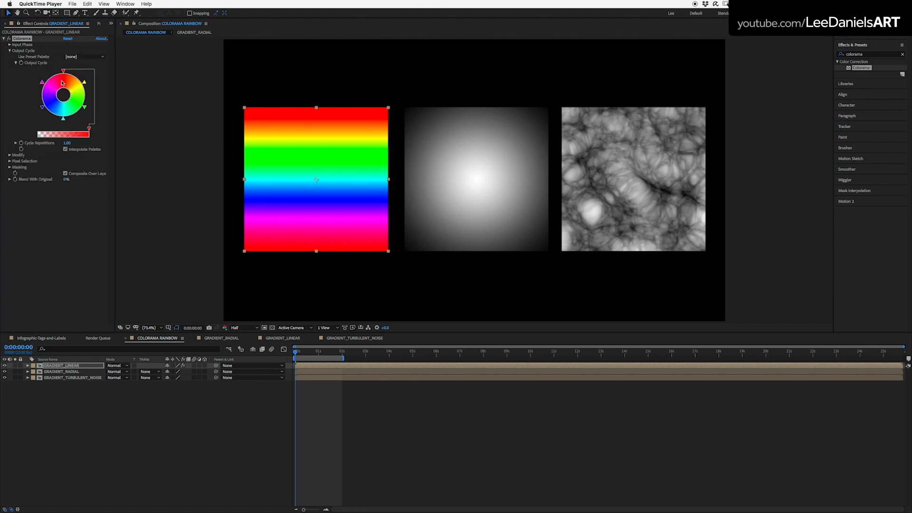
Preview preset palettes like RGB and Fire And Smoke, then return to Hue Cycle.
left_click(84, 56)
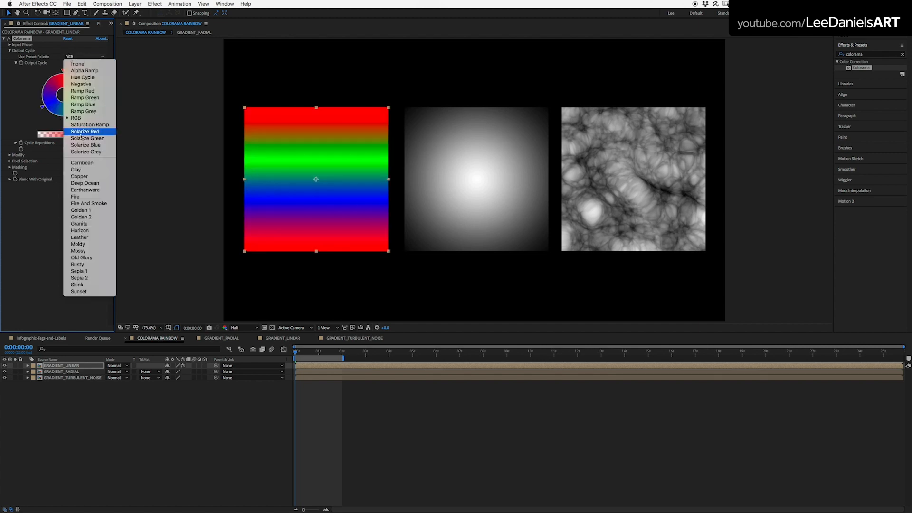
left_click(89, 203)
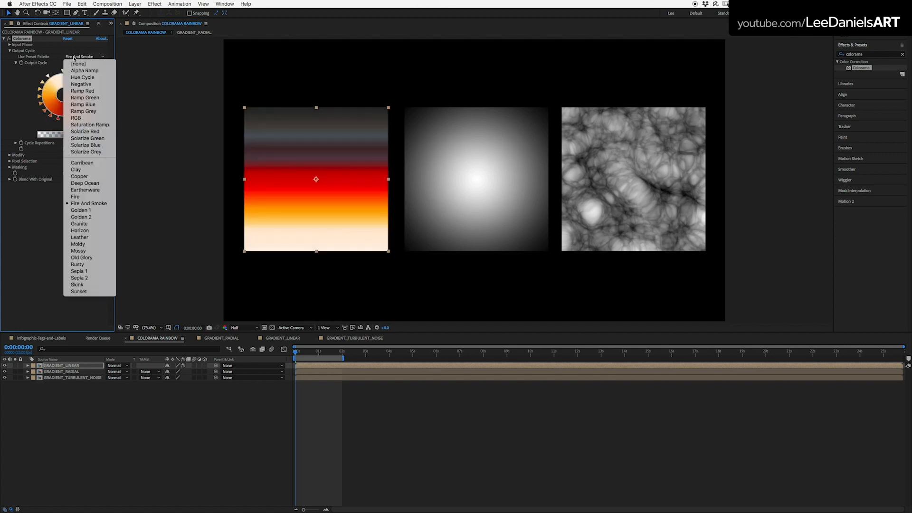
left_click(82, 77)
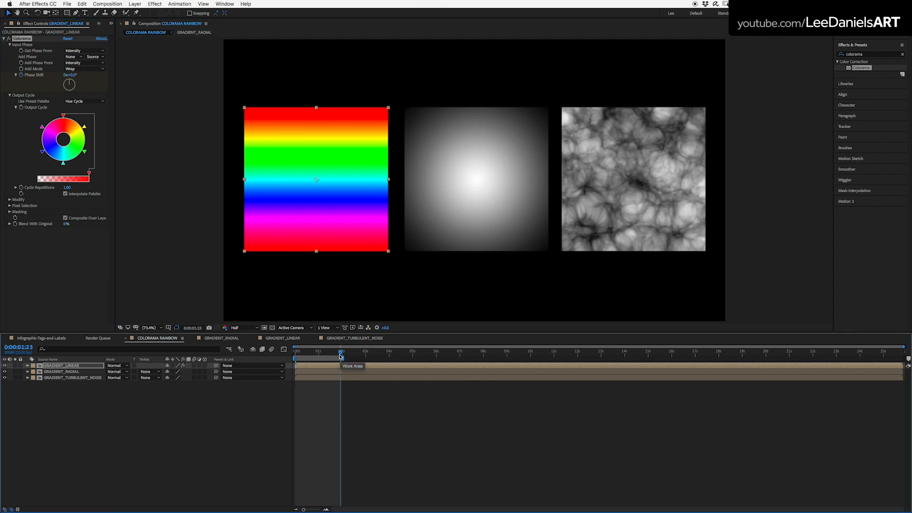
Add a later Phase Shift keyframe so the rainbow cycles, then select GRADIENT_RADIAL.
left_click(26, 365)
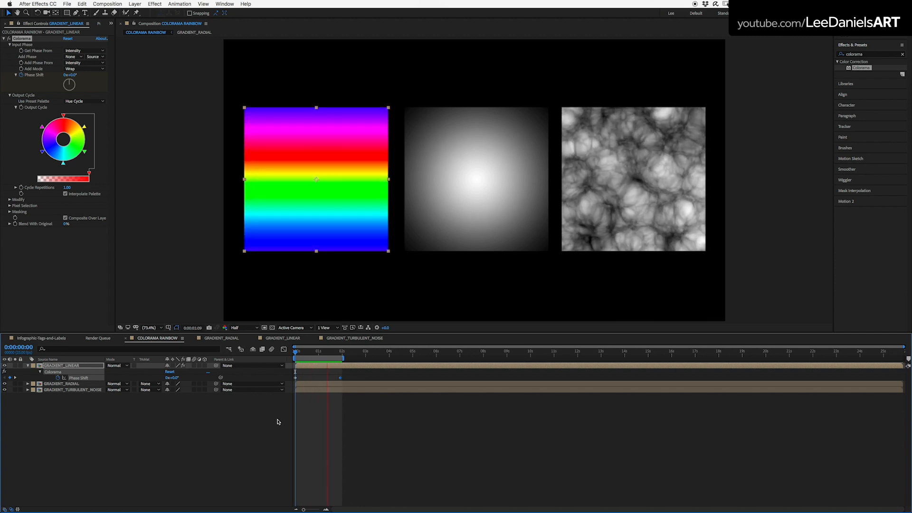
left_click(295, 351)
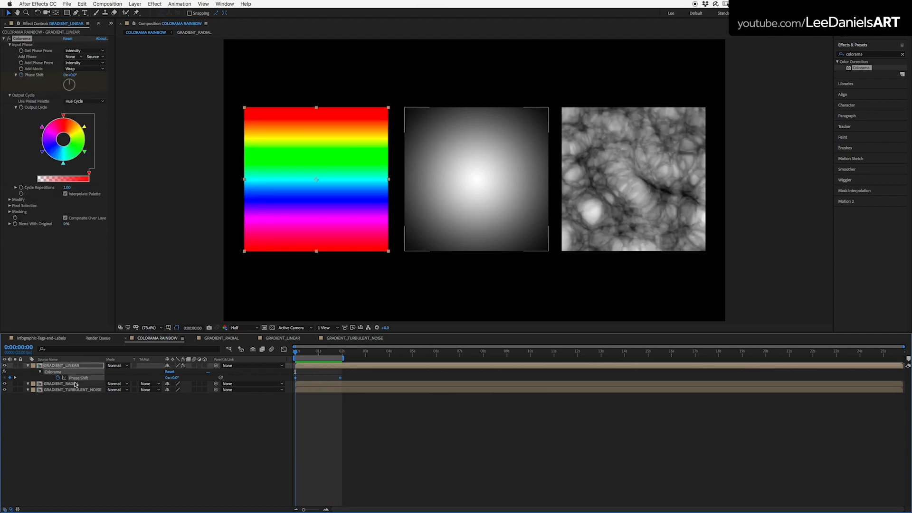